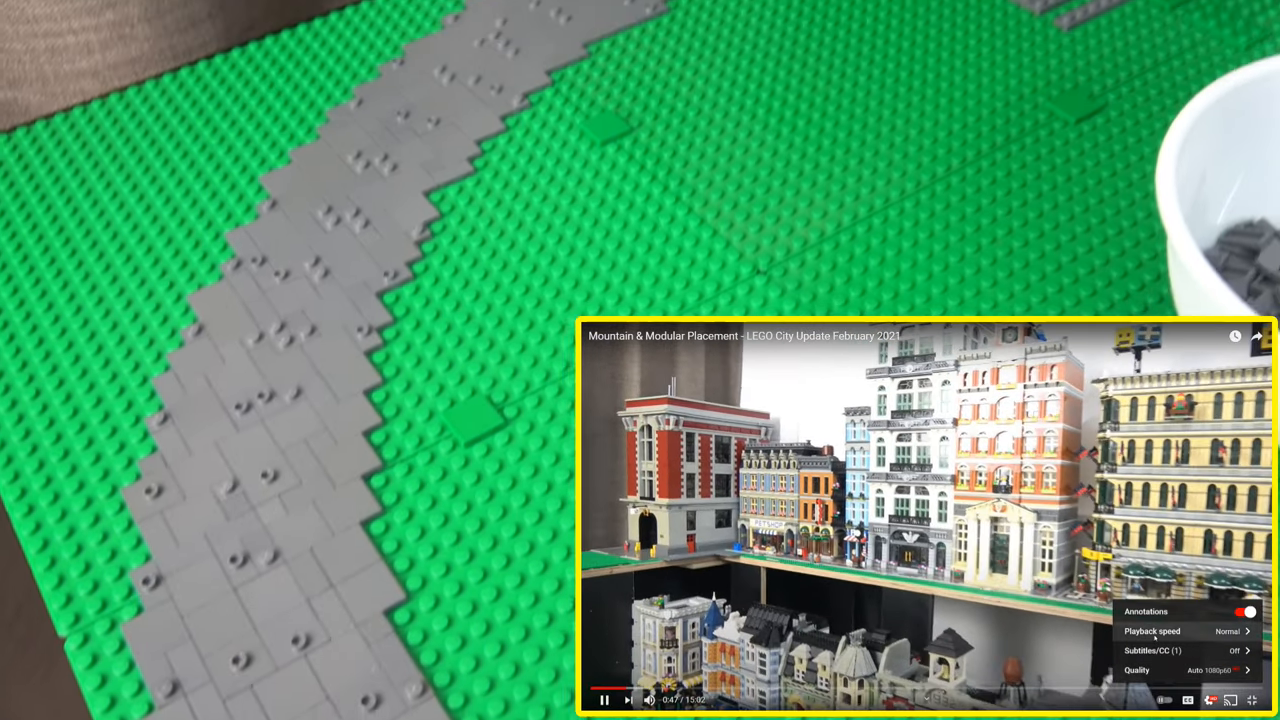
Show the playback speed options for the LEGO City update video, Normal still selected.
click(1151, 631)
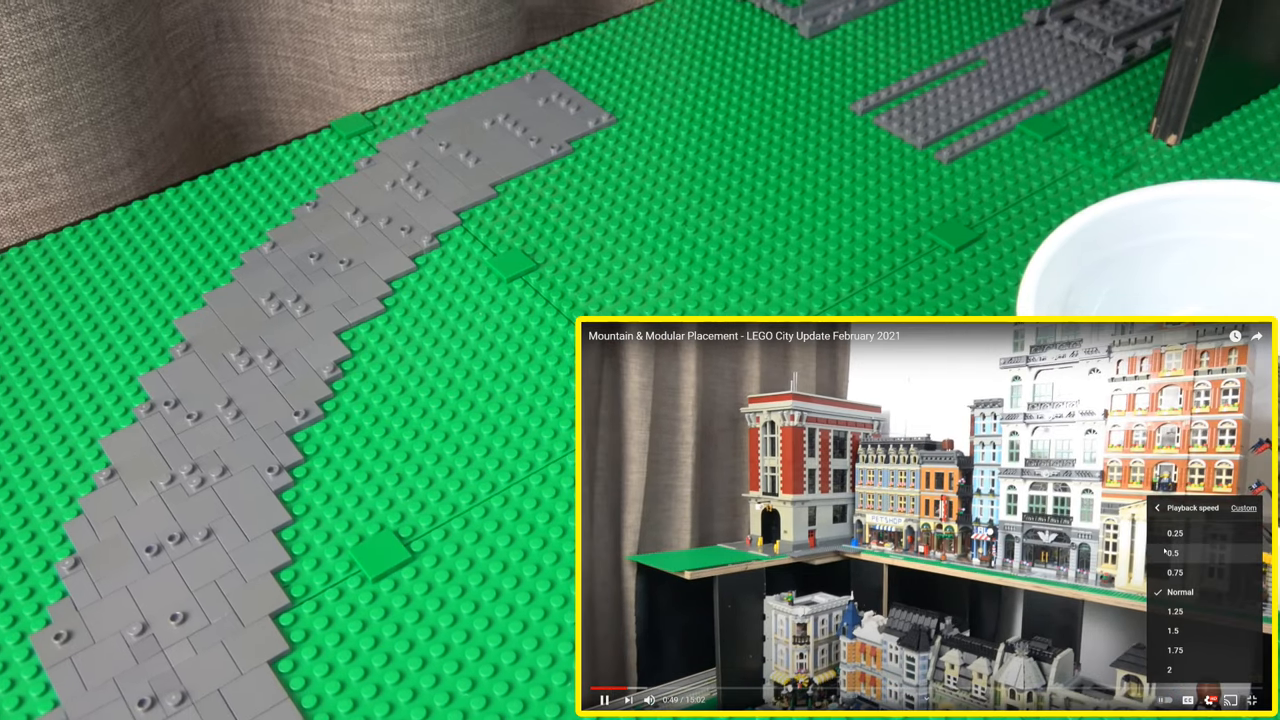